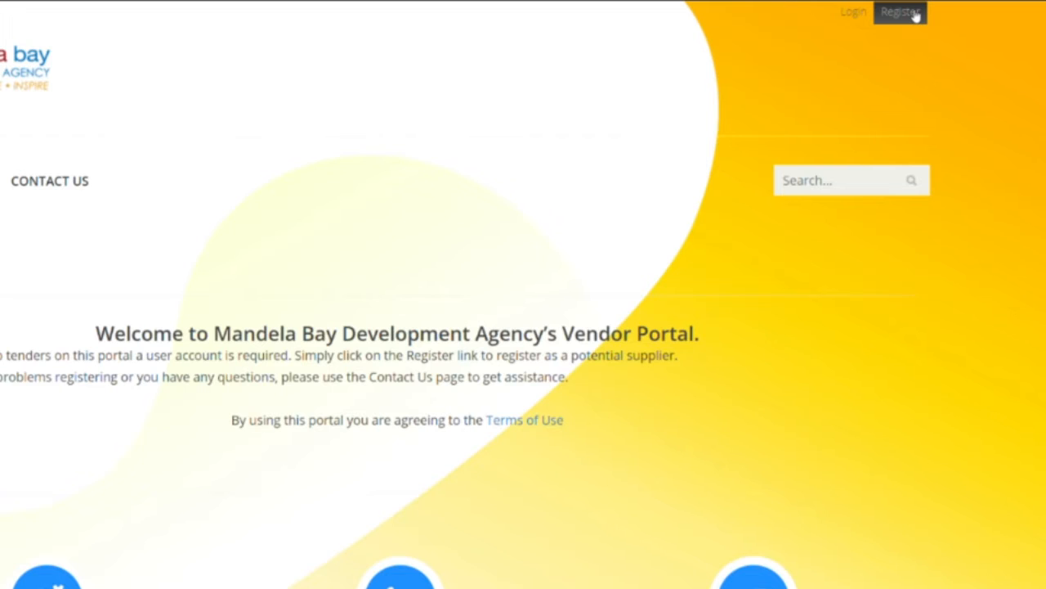
{"action": "left_click", "coordinate": [903, 13]}
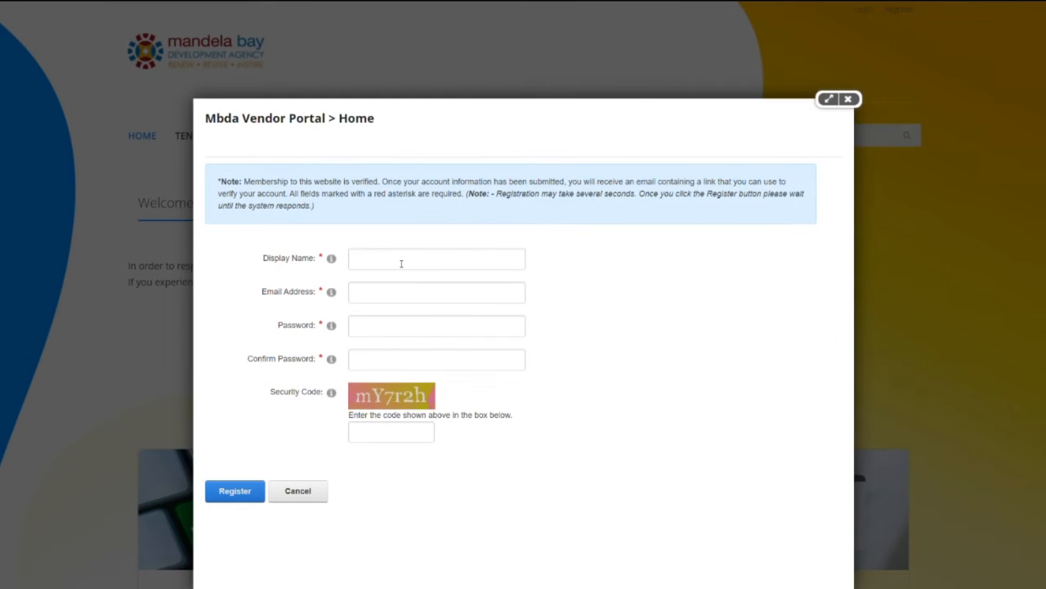
{"action": "type", "text": "••••••••"}
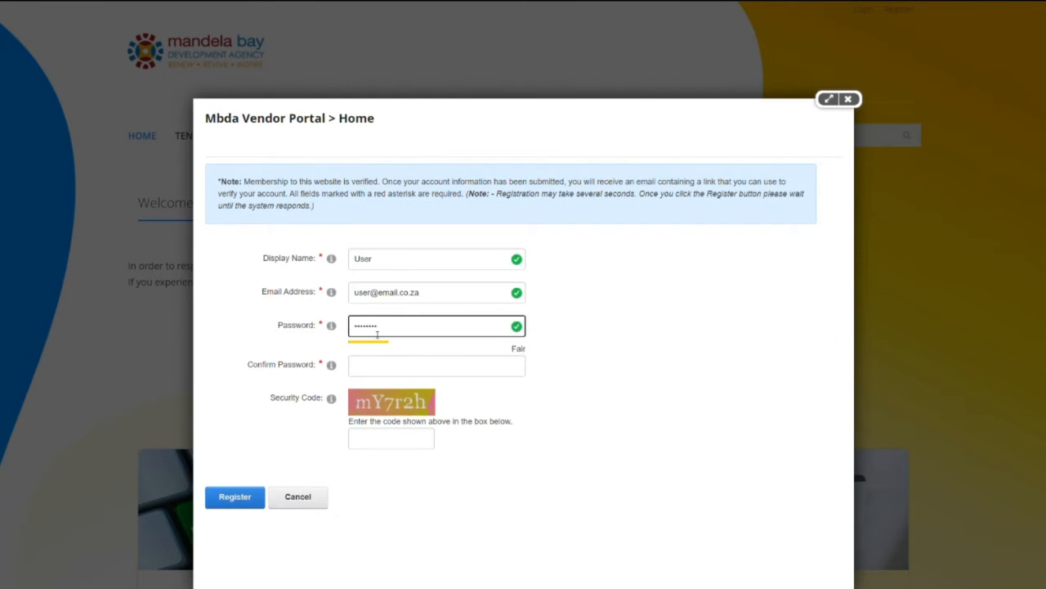
{"action": "left_click", "coordinate": [391, 438]}
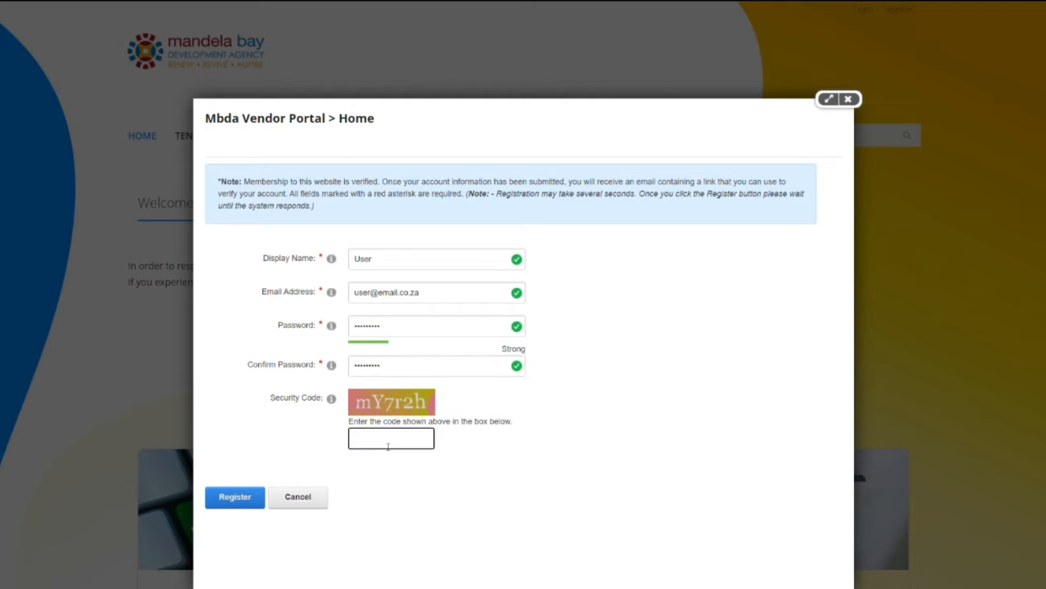
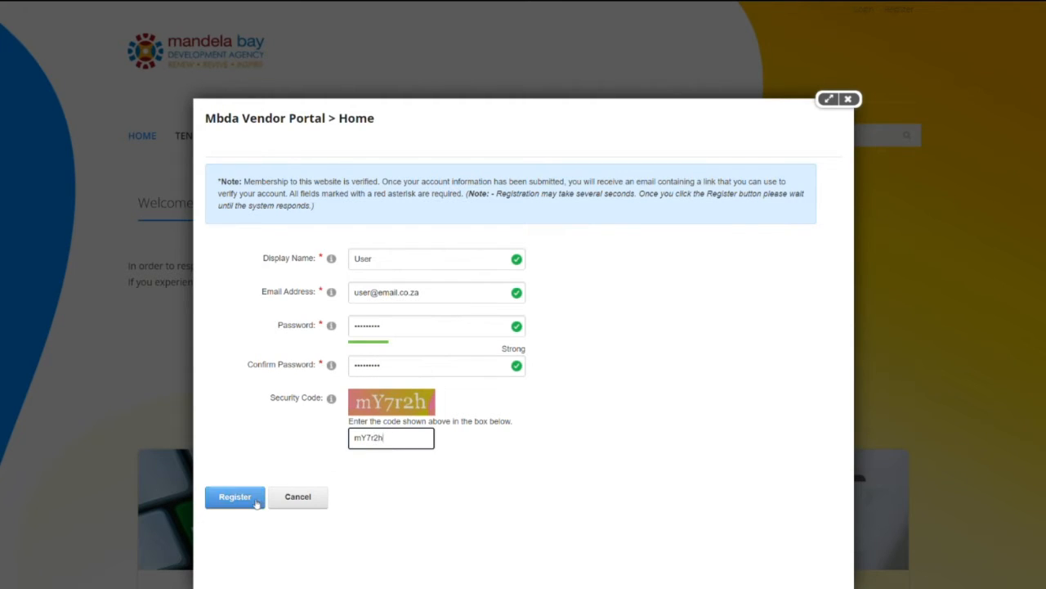
{"action": "left_click", "coordinate": [236, 497]}
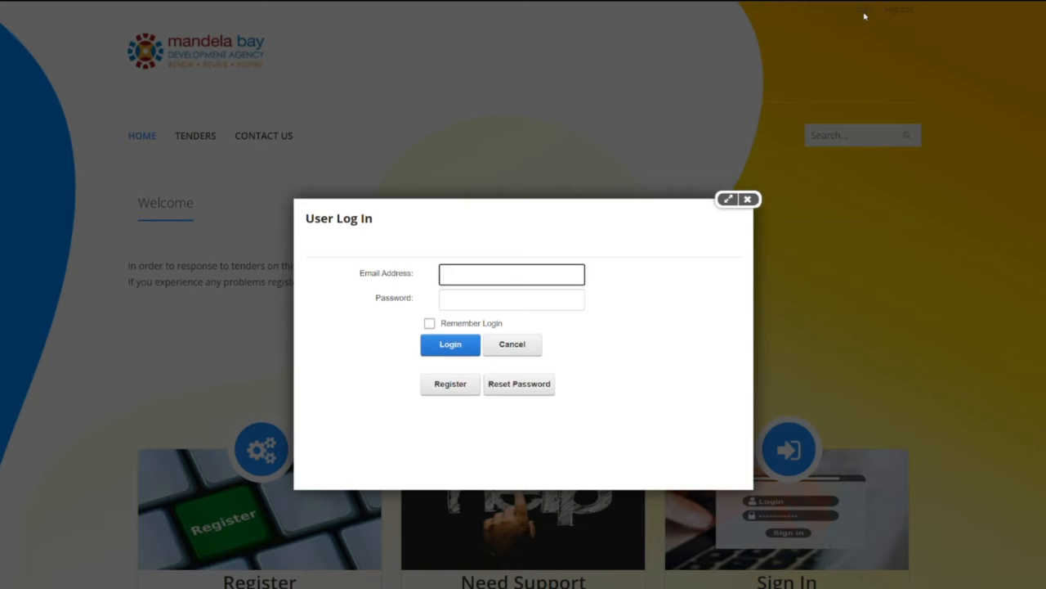
- Log in with the registered email and password to reach the signed-in home page
{"action": "type", "text": "user@email.co.za"}
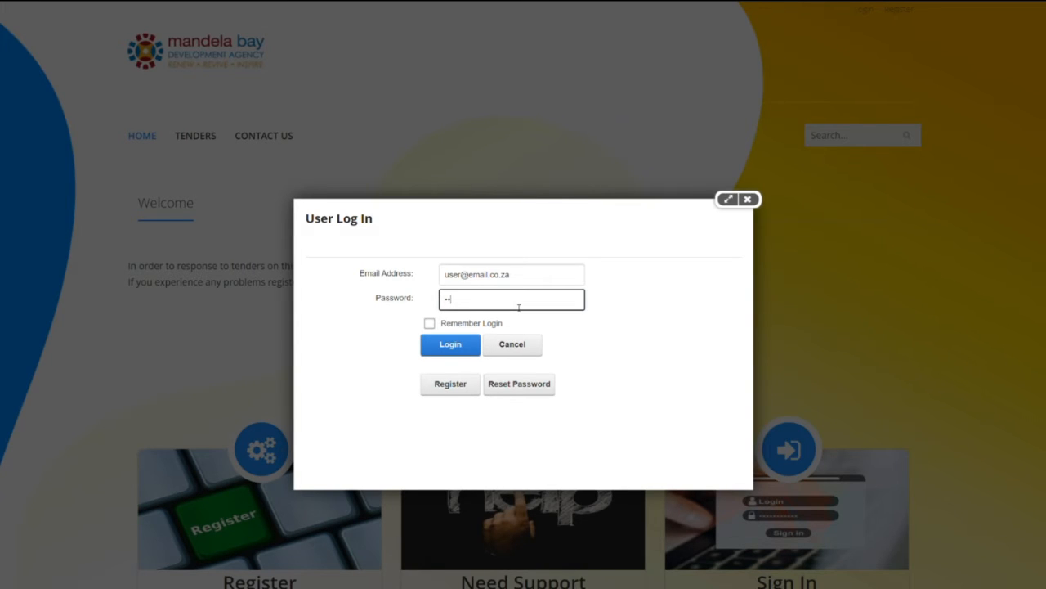
{"action": "left_click", "coordinate": [448, 343]}
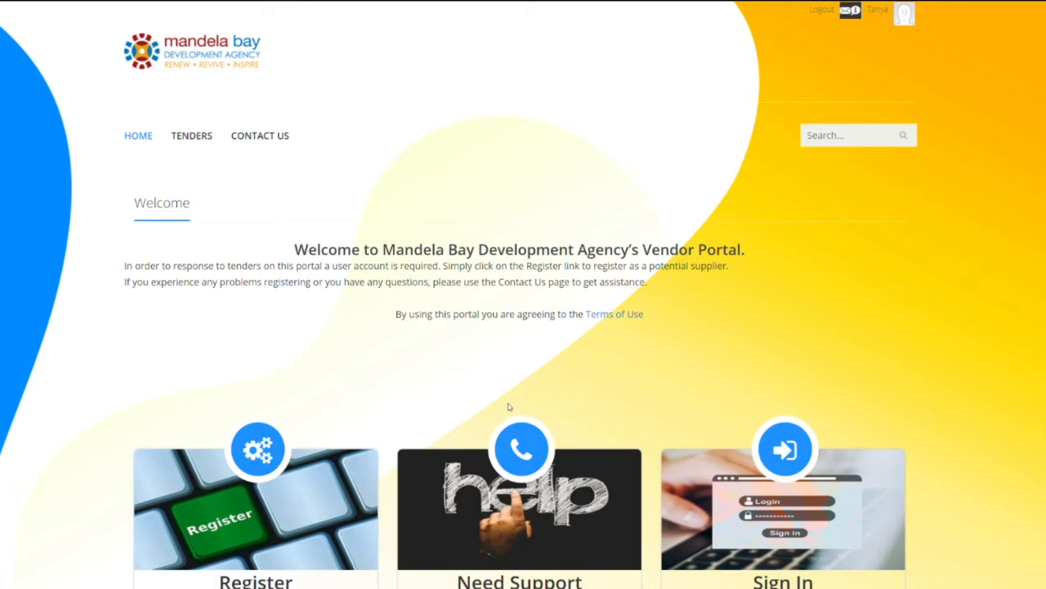
{"action": "left_click", "coordinate": [191, 134]}
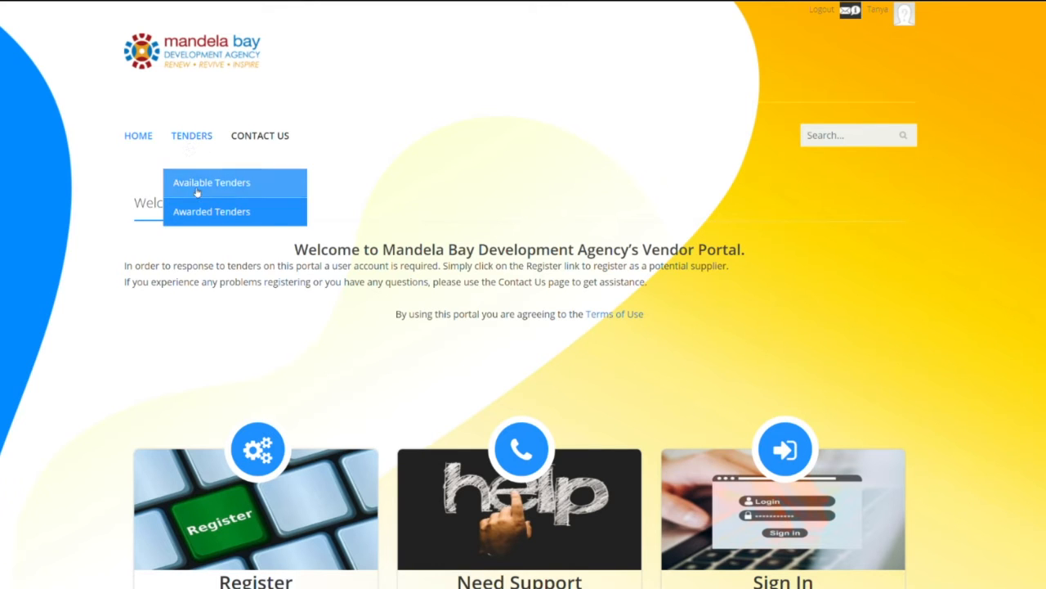
- From Available Tenders, start a response to the Professional Engineer - St Peters Church tender
{"action": "left_click", "coordinate": [211, 184]}
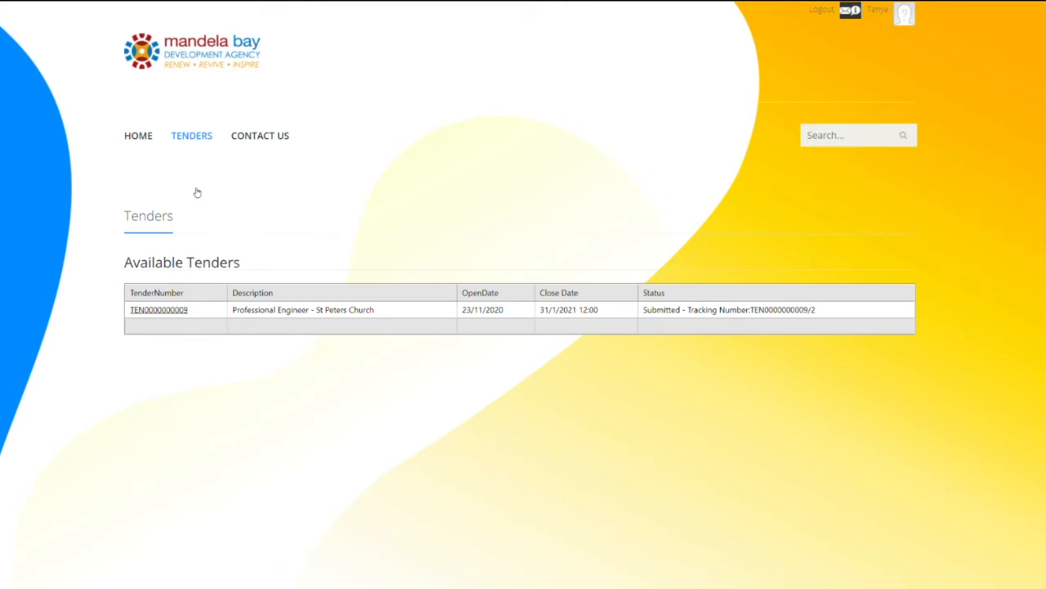
{"action": "mouse_move", "coordinate": [245, 363]}
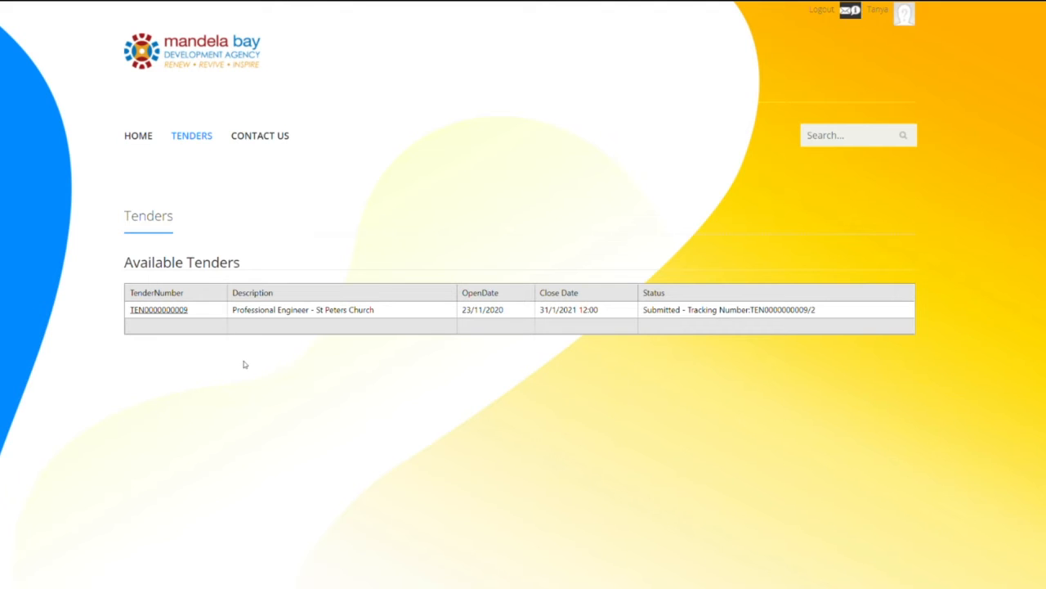
{"action": "mouse_move", "coordinate": [262, 358]}
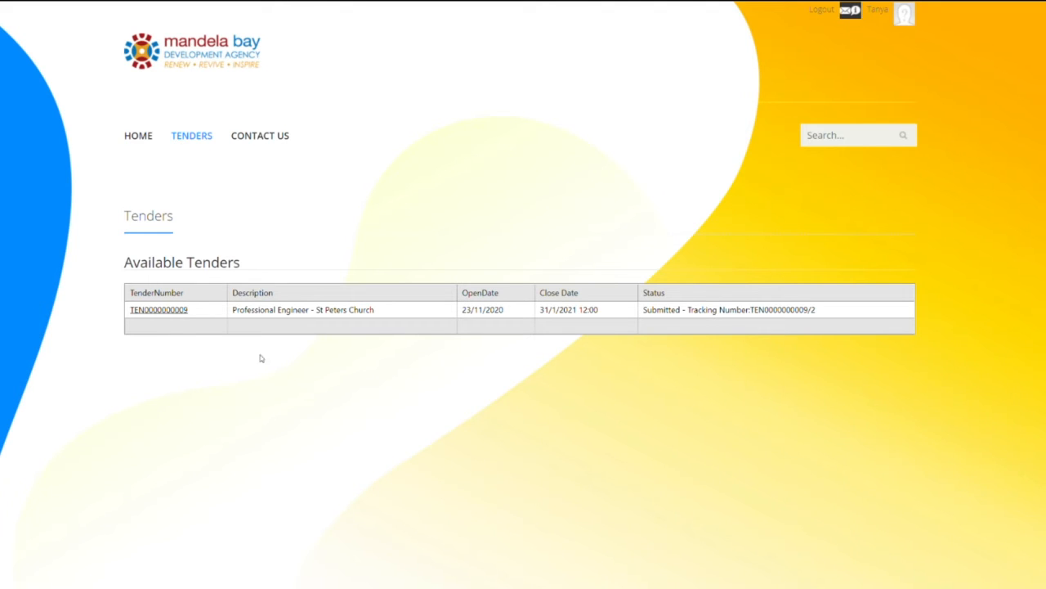
{"action": "left_click", "coordinate": [159, 309]}
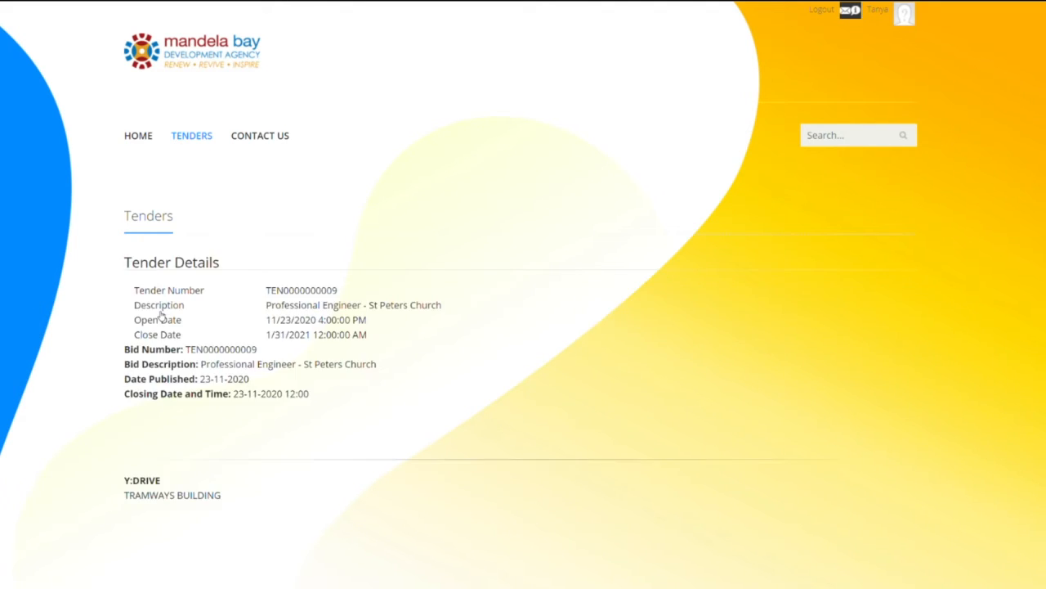
{"action": "scroll", "scroll_direction": "down", "scroll_amount": 3}
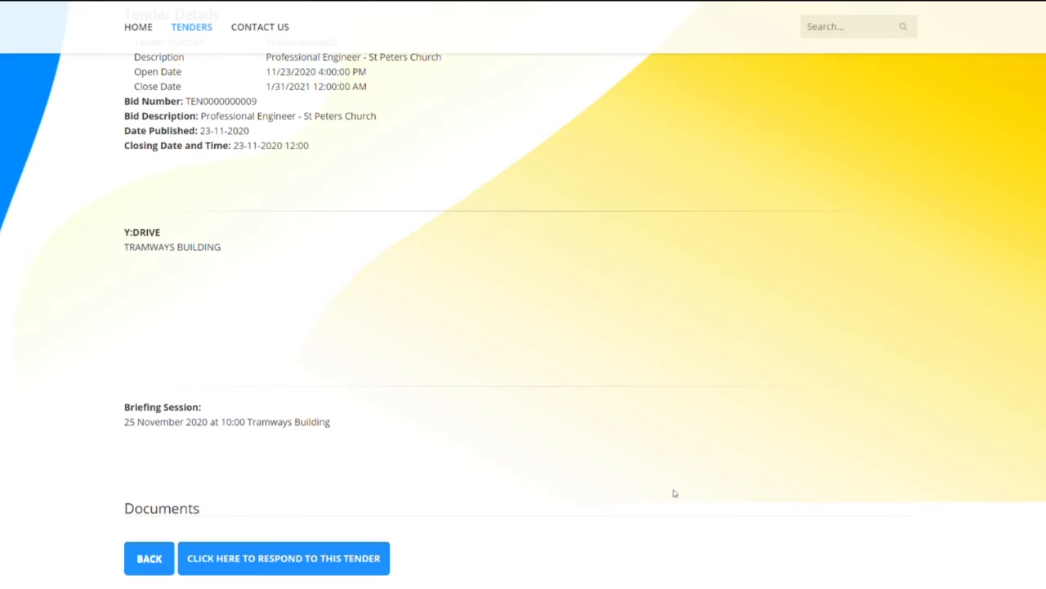
{"action": "scroll", "scroll_direction": "down", "scroll_amount": 3}
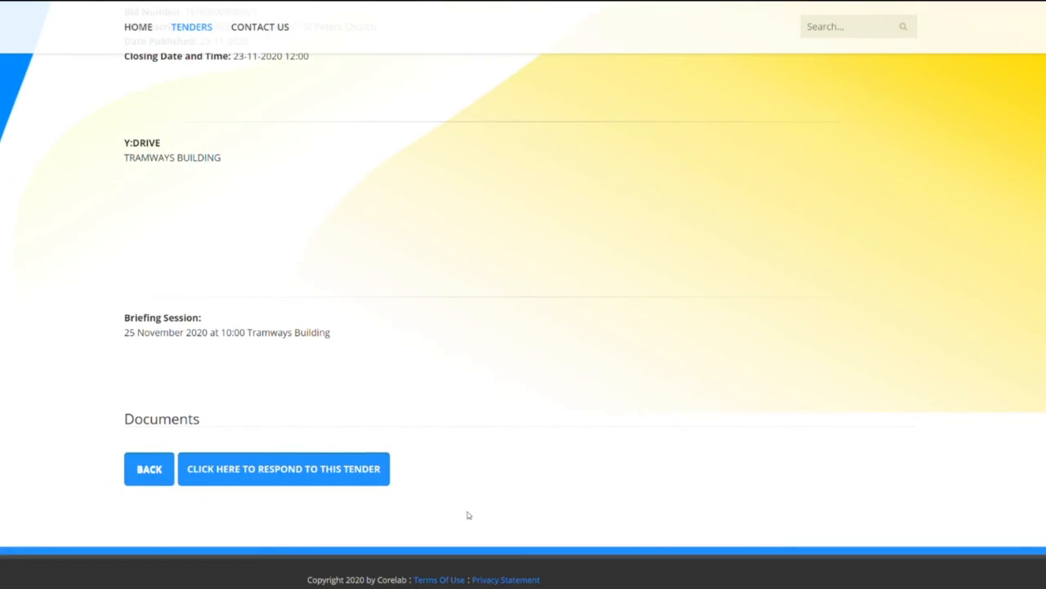
{"action": "left_click", "coordinate": [282, 467]}
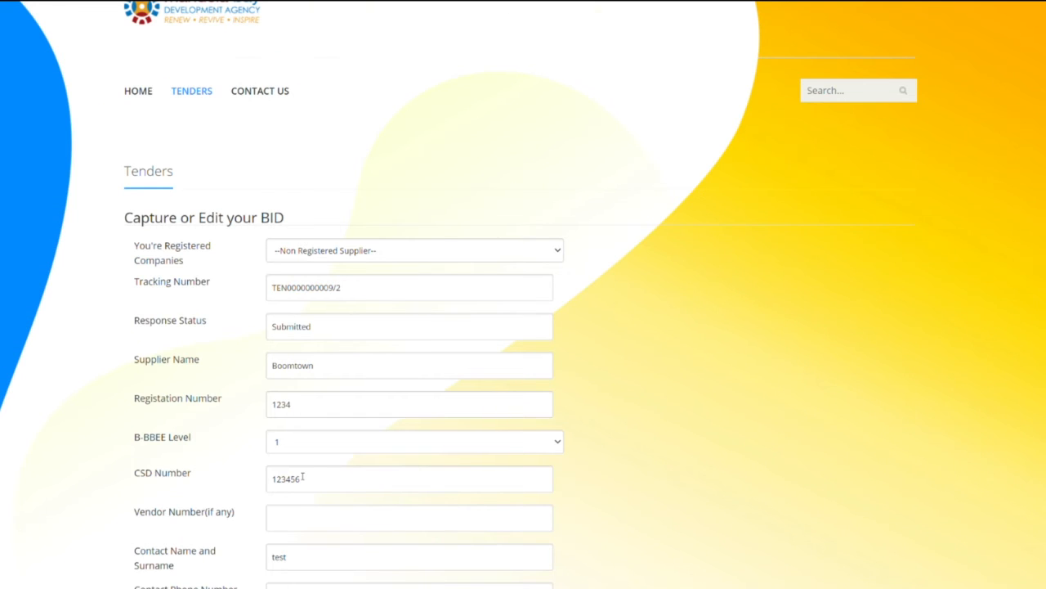
- Upload Tender Application.docx as the Tender Document and submit the tender response
{"action": "scroll", "scroll_direction": "down", "scroll_amount": 3}
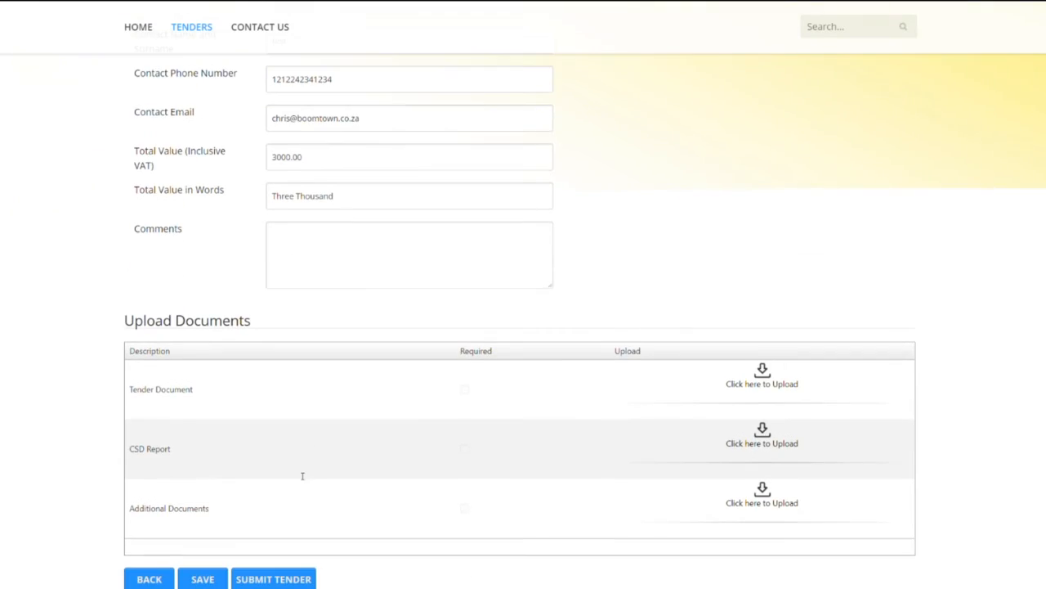
{"action": "left_click", "coordinate": [761, 373]}
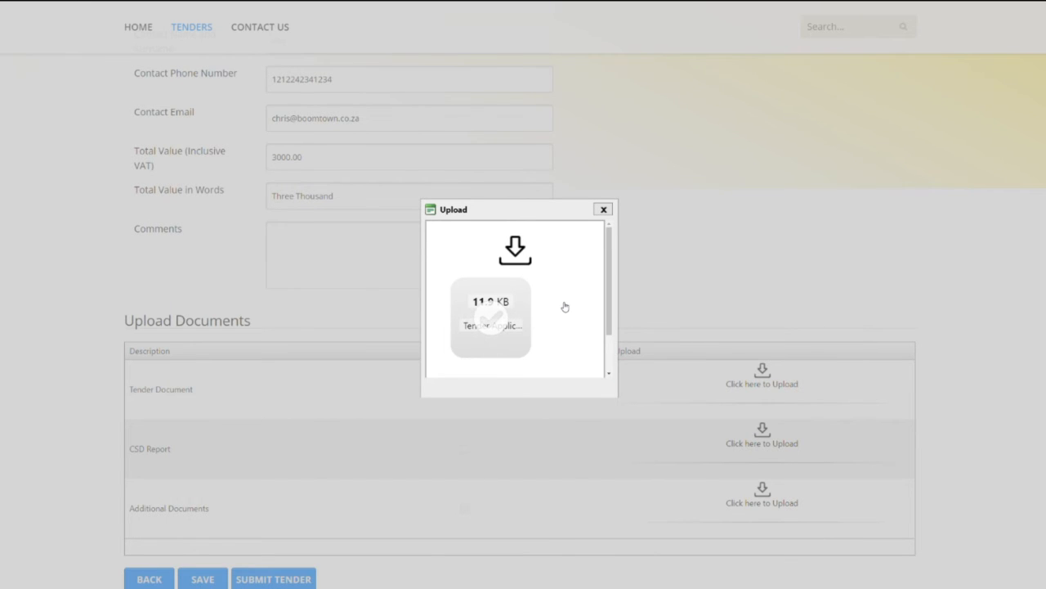
{"action": "left_click", "coordinate": [602, 209]}
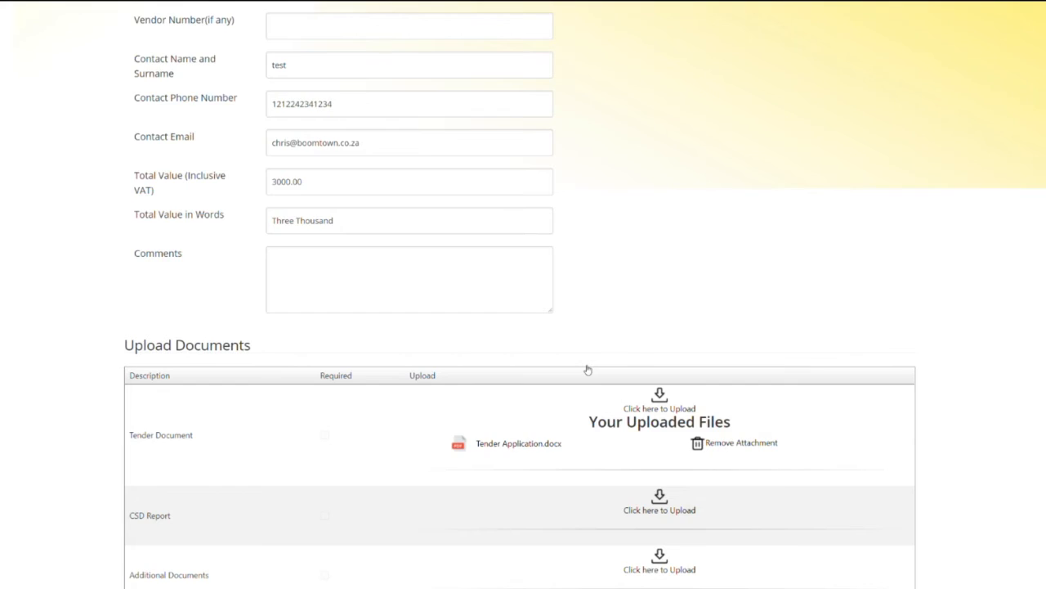
{"action": "scroll", "scroll_direction": "down", "scroll_amount": 3}
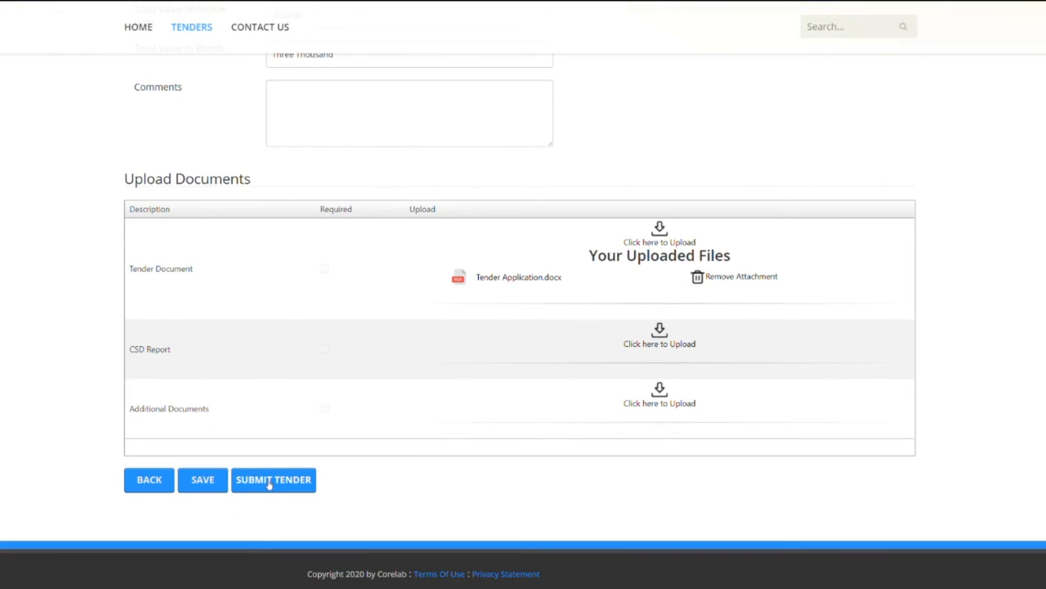
{"action": "left_click", "coordinate": [273, 480]}
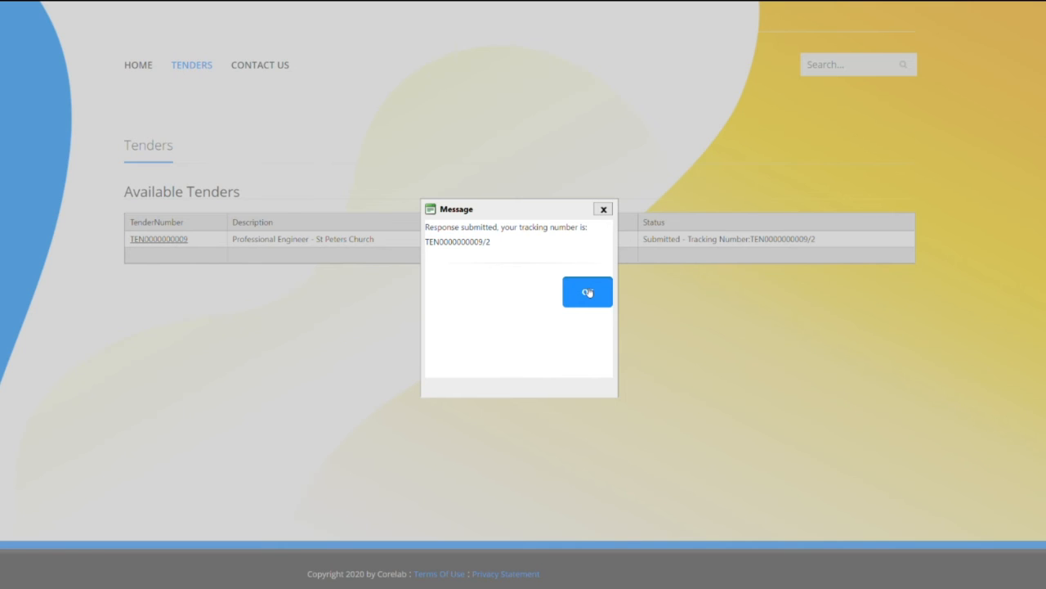
- Dismiss the 'Response submitted' message, leaving the tender marked Submitted with its tracking number
{"action": "left_click", "coordinate": [587, 291]}
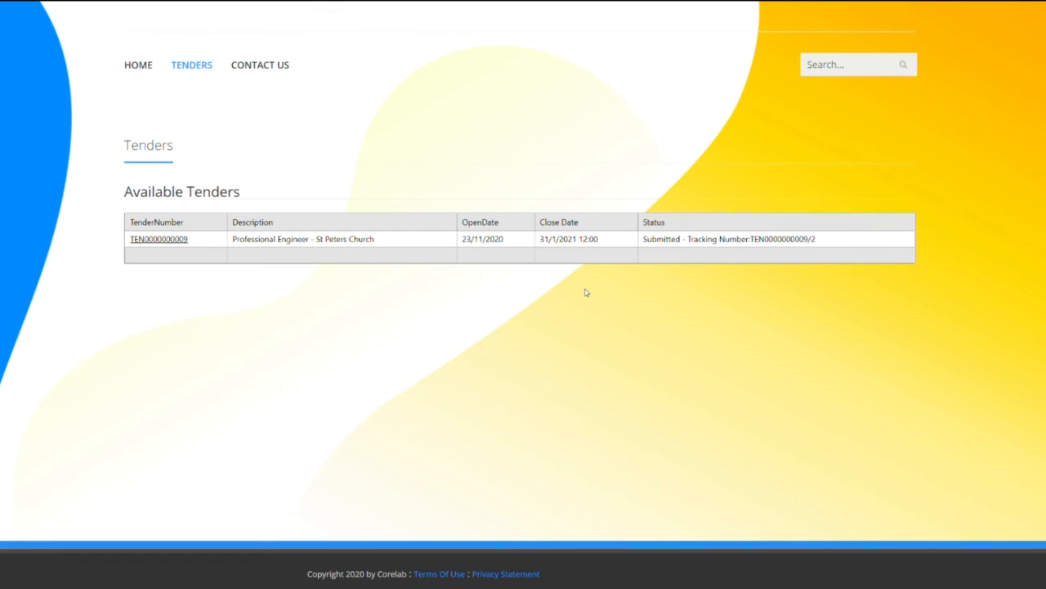